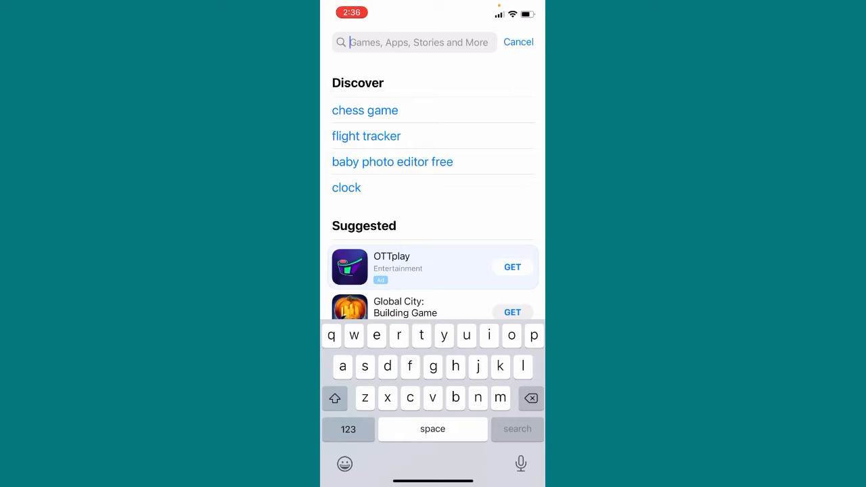
# Step: Search the App Store for 'instagram' and launch Instagram from its store page
pyautogui.write('instagram')
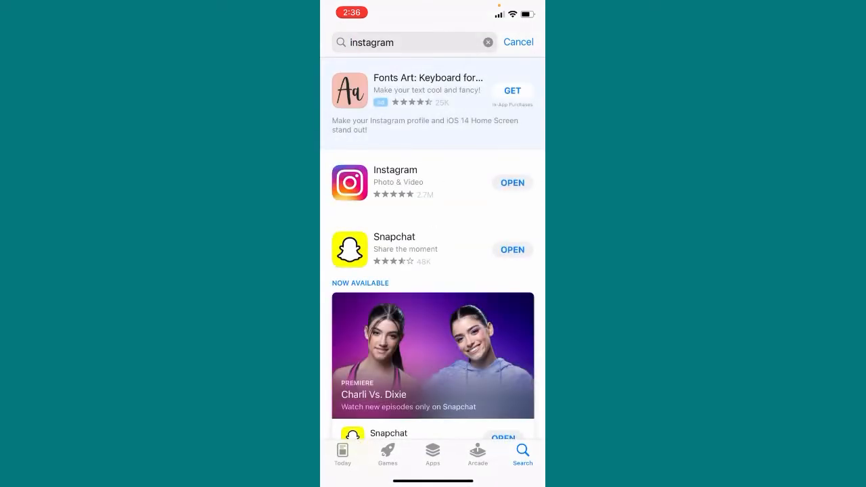
pyautogui.click(395, 176)
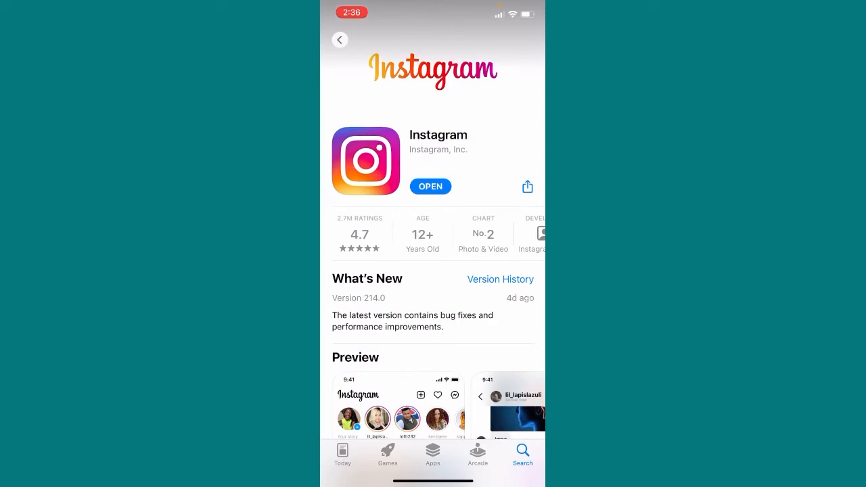
pyautogui.click(430, 186)
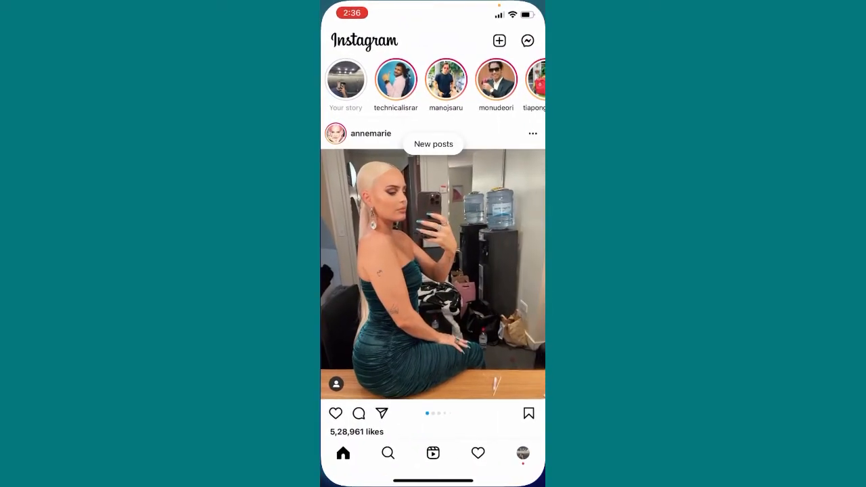
# Step: Show the profile options menu with Settings, Archive, Your activity and Insights
pyautogui.scroll(-3)
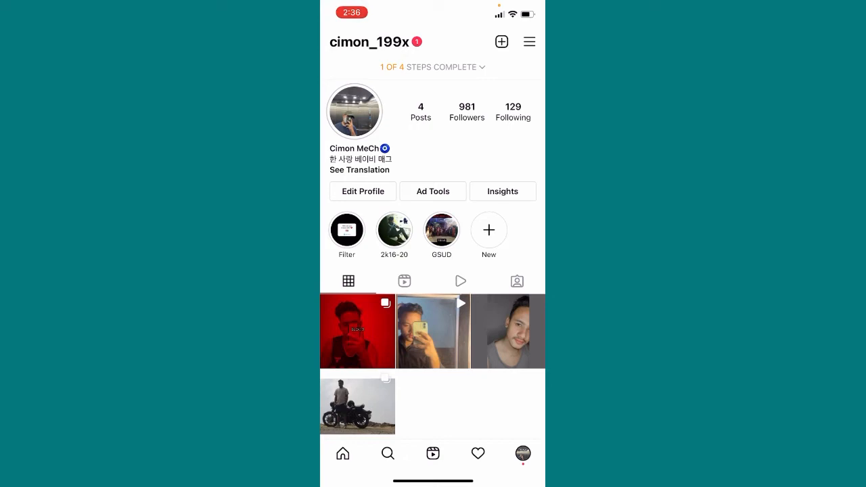
pyautogui.click(529, 41)
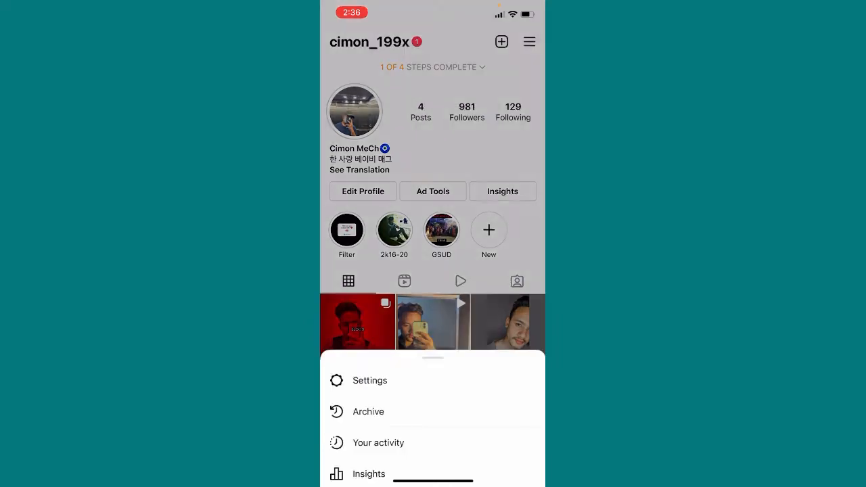
# Step: Expand the options sheet and go to Settings, then Account settings
pyautogui.moveTo(434, 359); pyautogui.dragTo(433, 149)
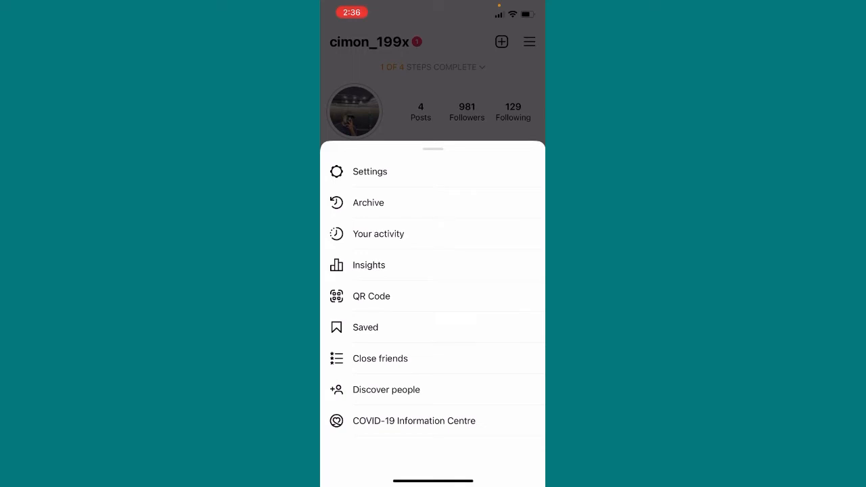
pyautogui.click(371, 171)
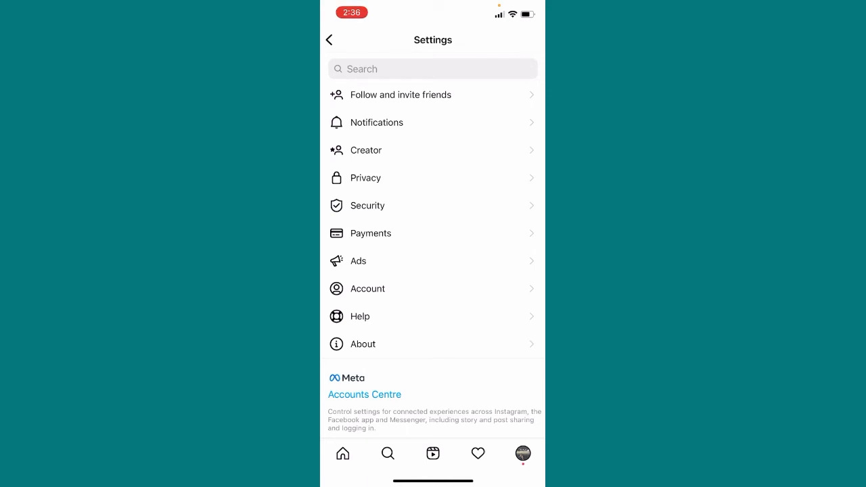
pyautogui.click(368, 289)
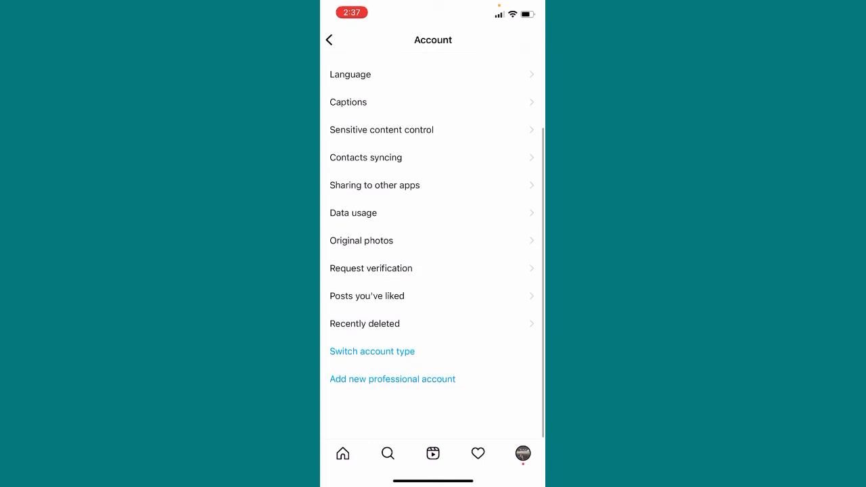
# Step: Switch the account type to Personal Account via Switch account type and confirm
pyautogui.scroll(-3)
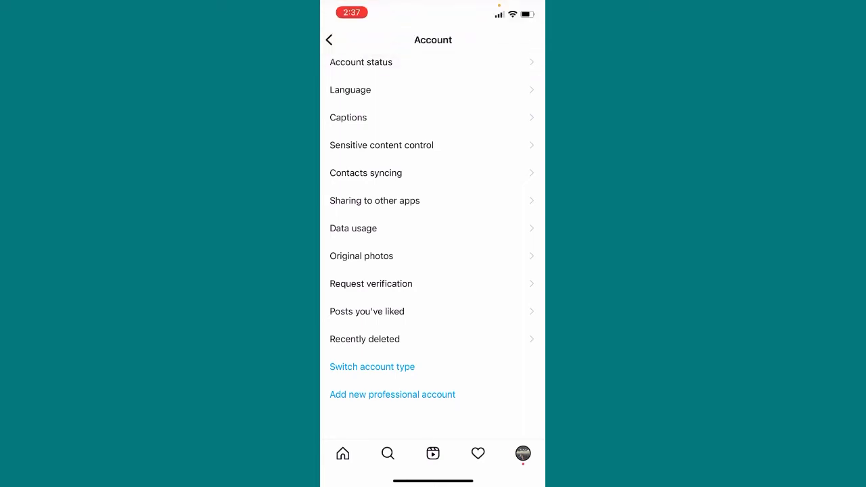
pyautogui.click(372, 366)
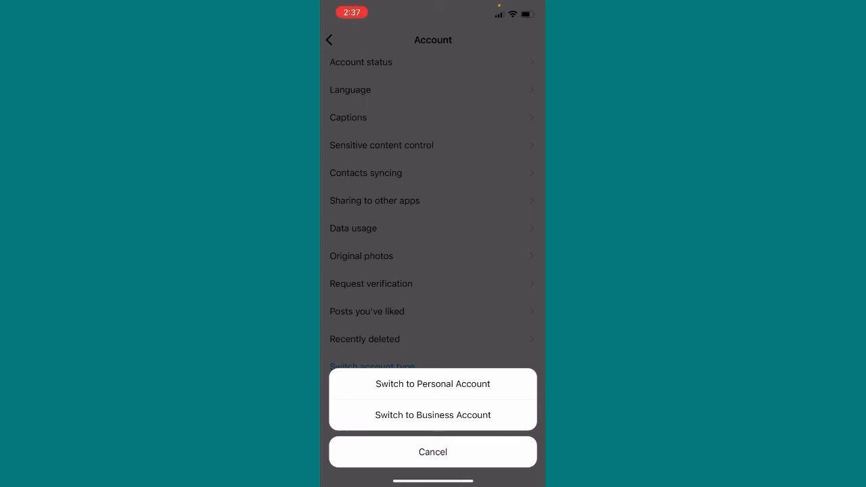
pyautogui.click(433, 384)
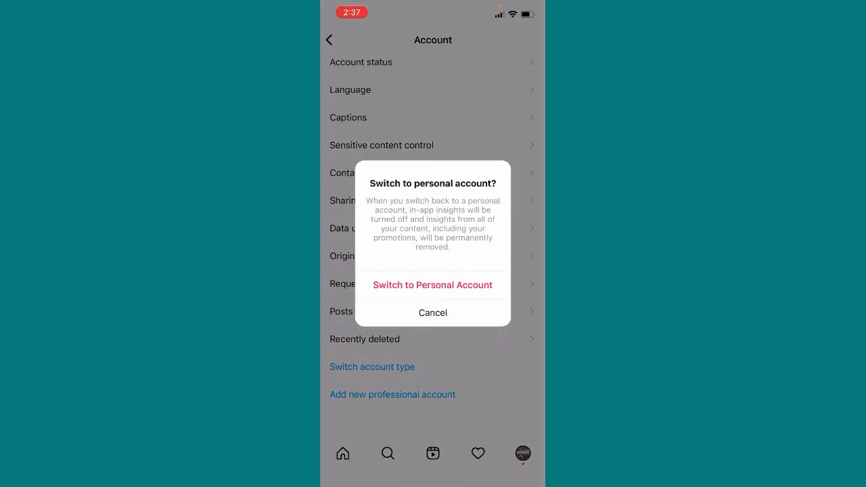
pyautogui.click(432, 284)
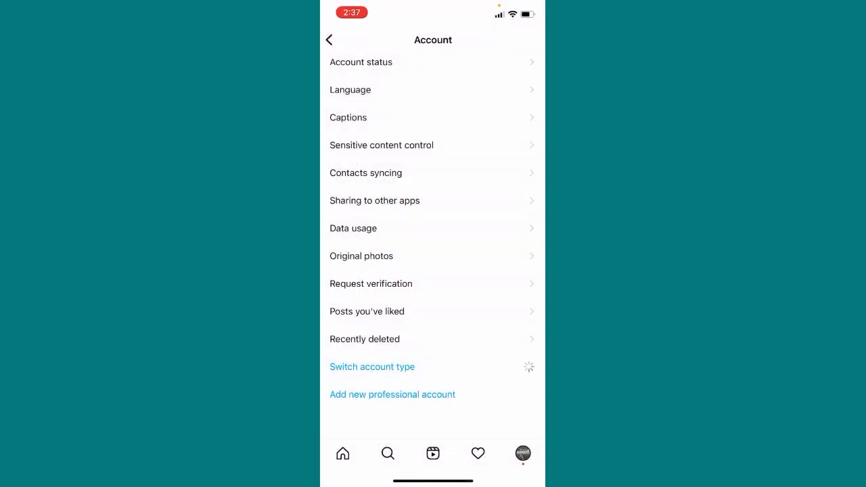
pyautogui.click(372, 366)
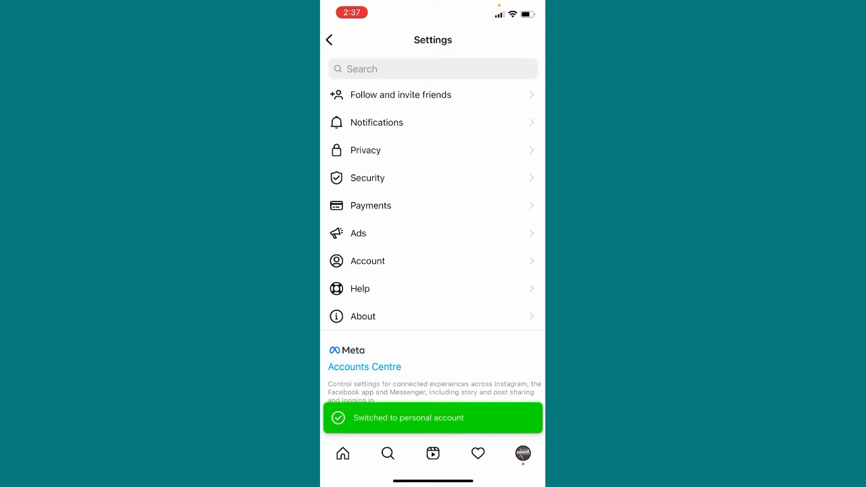